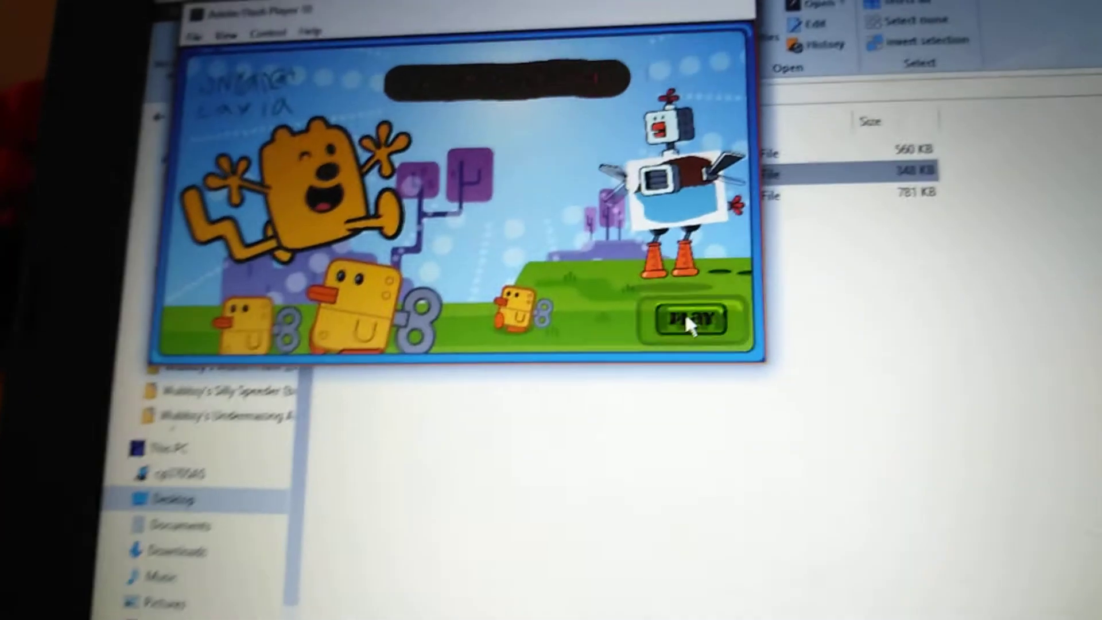
Start the Wubbzy game from its title screen to reach the first level
click(692, 320)
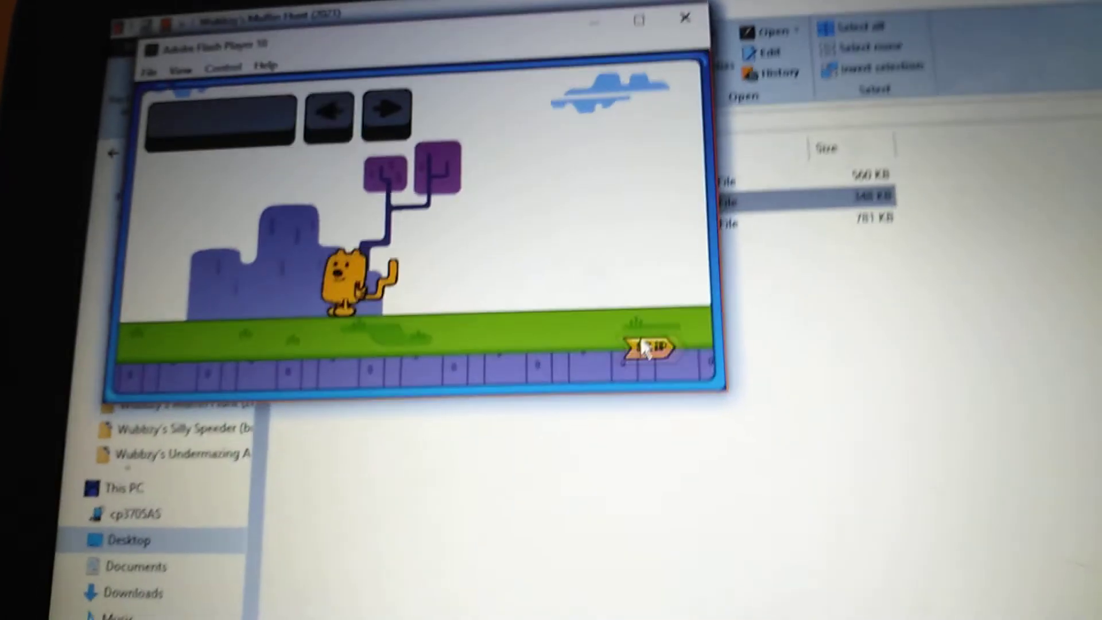